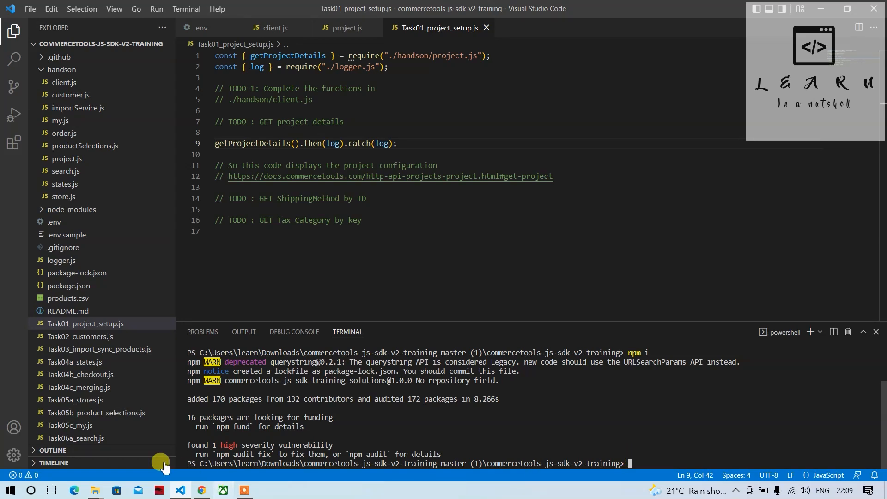
mouse_move(94, 489)
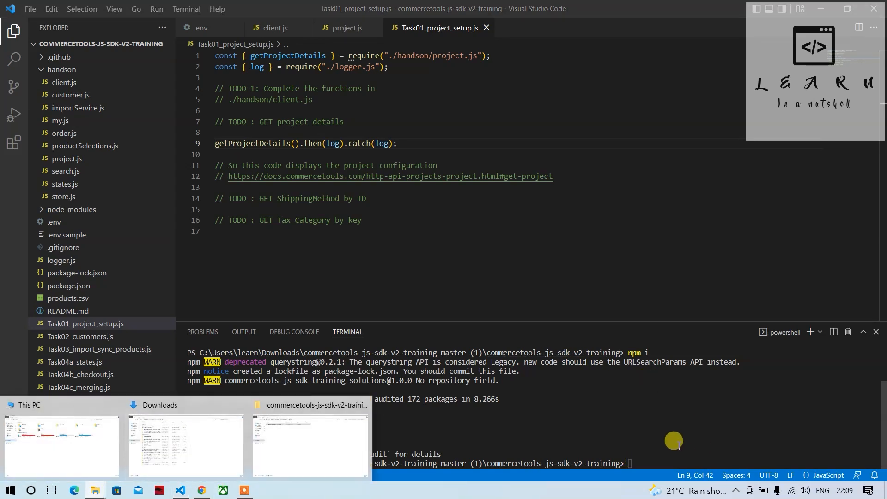
Run yarn -v in the terminal, then globally install yarn with npm install -g yarn.
text(yar)
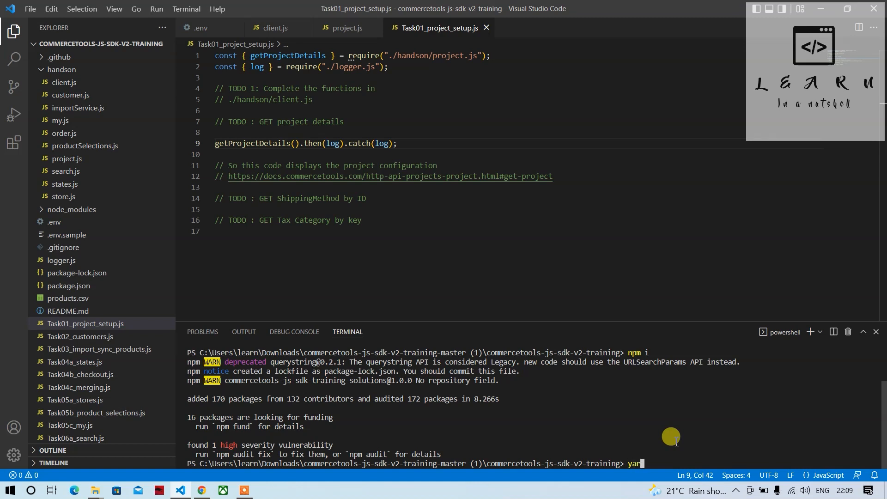
text(n -v)
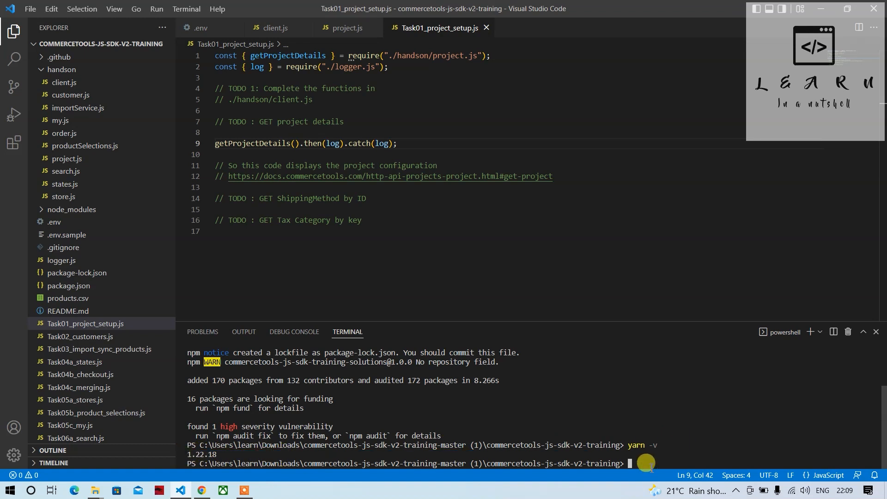
text(npm install -g yarn)
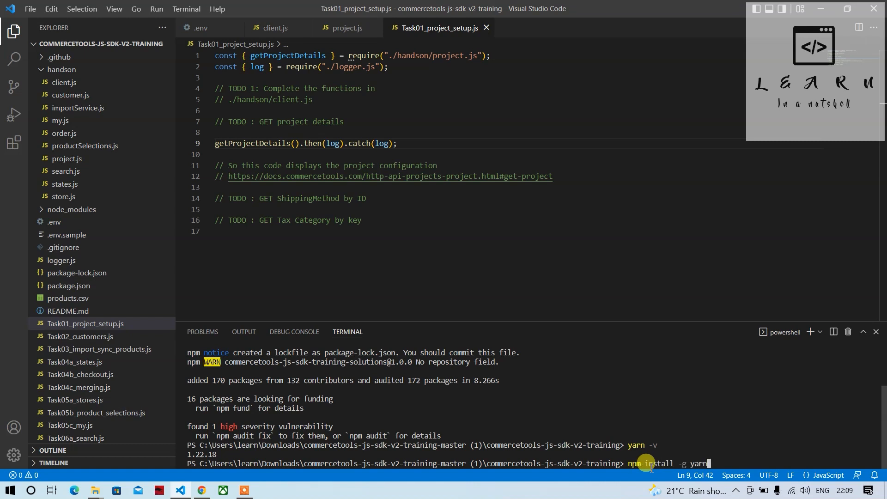
mouse_move(713, 459)
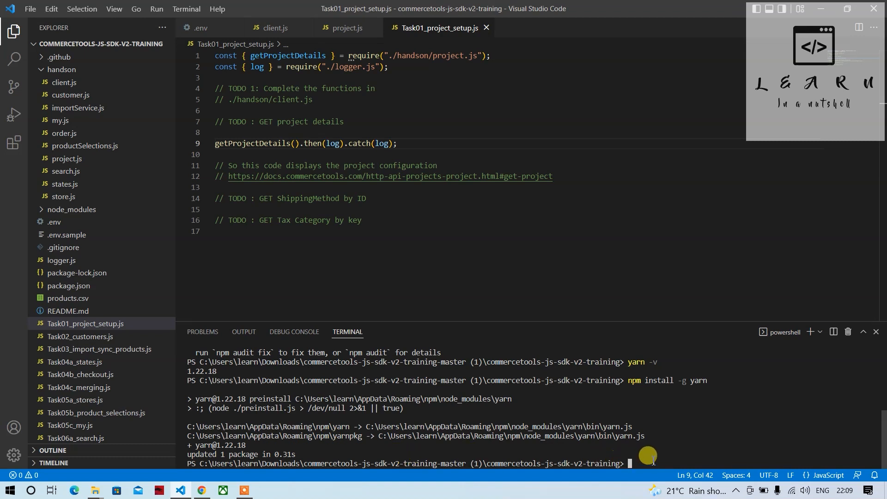
mouse_move(93, 490)
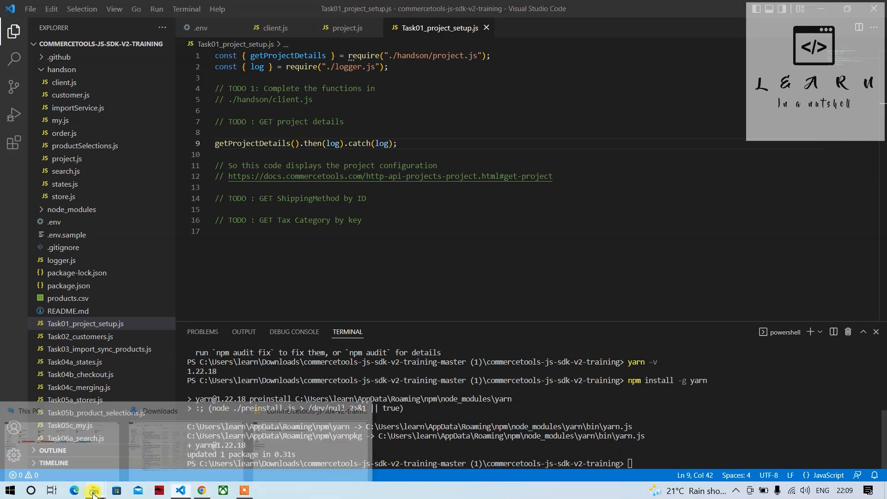
Open Environment Variables from This PC's system properties.
click(94, 489)
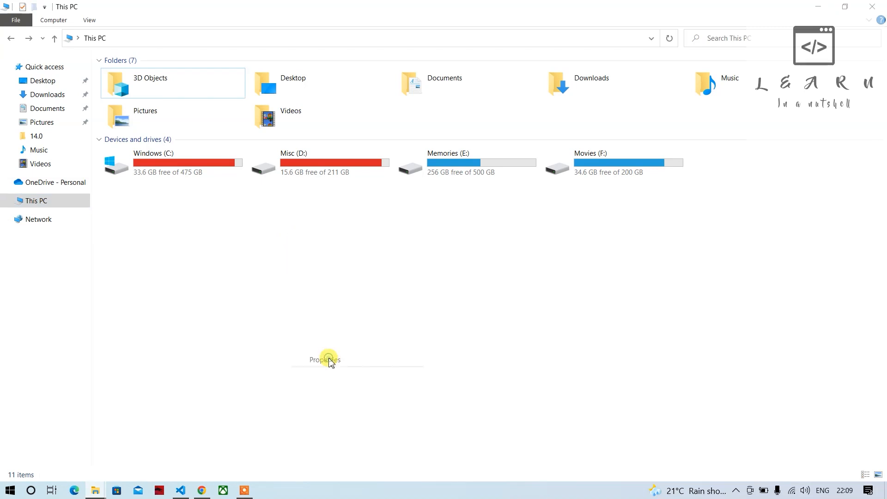
click(325, 359)
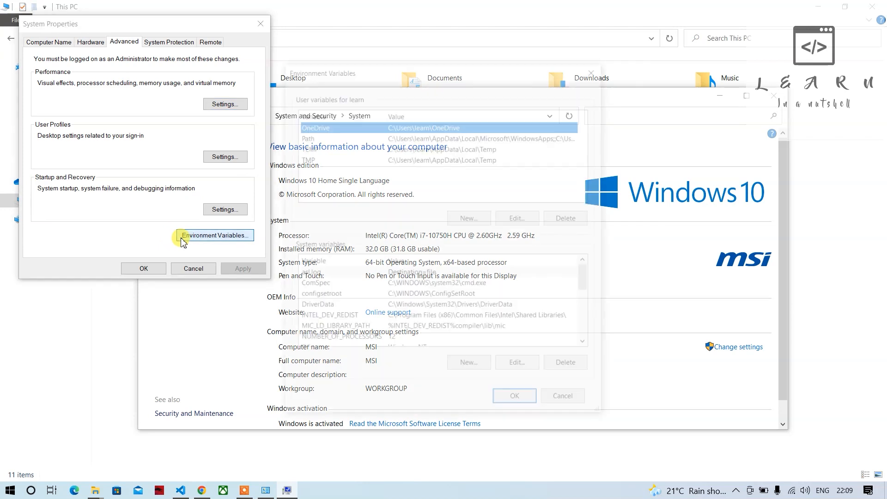
click(214, 234)
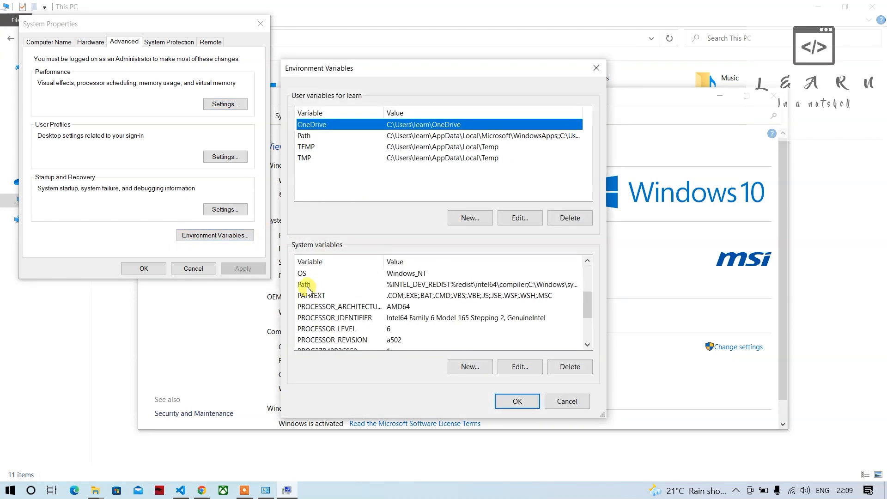
Edit the system Path entries and confirm the changes through all dialogs.
click(519, 366)
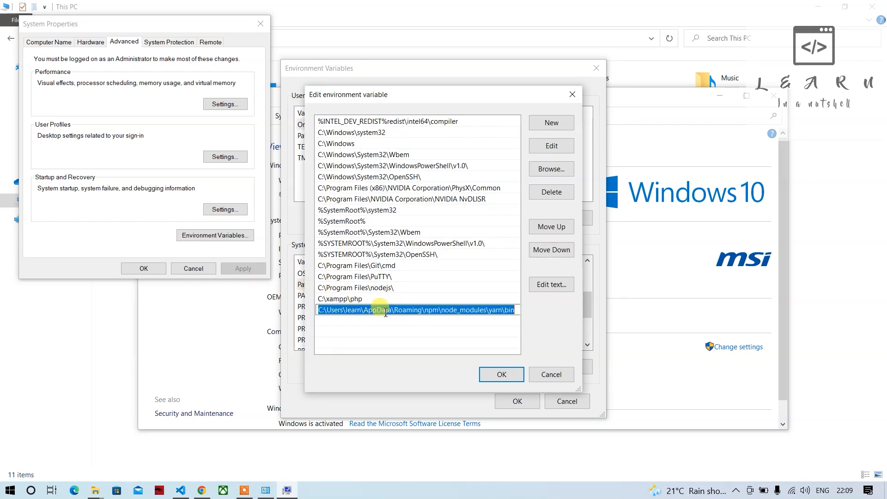
key(Delete)
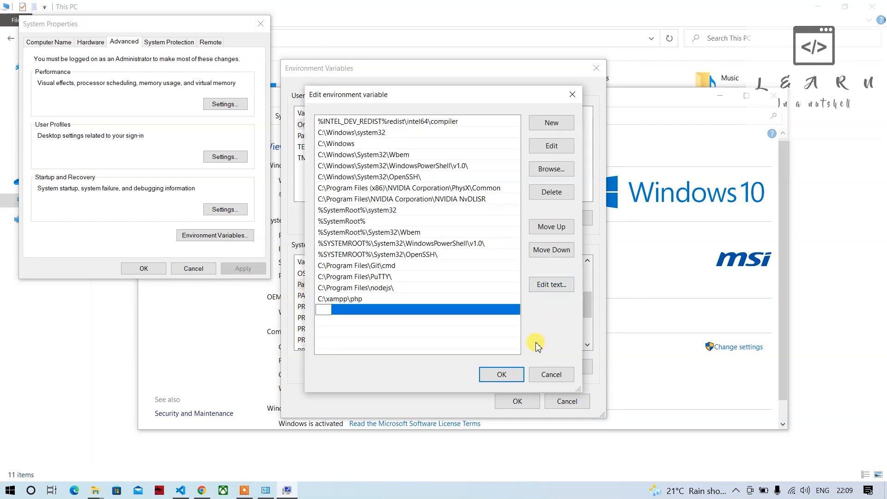
click(499, 374)
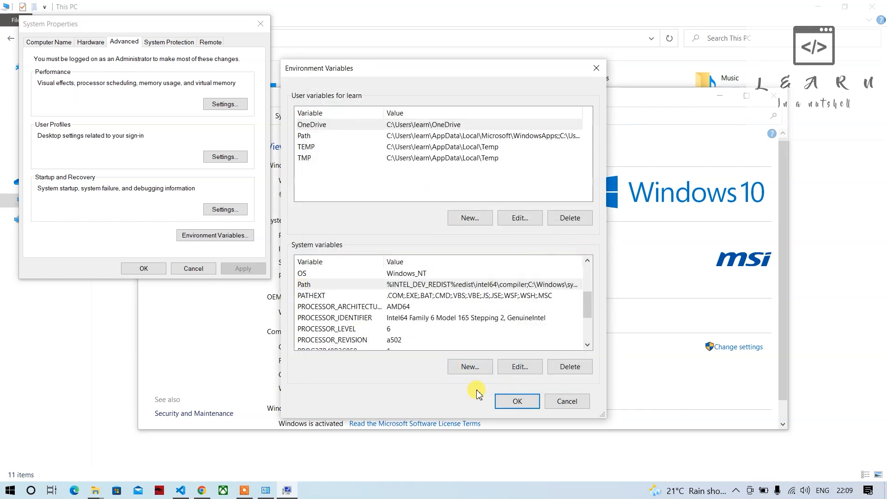
click(516, 401)
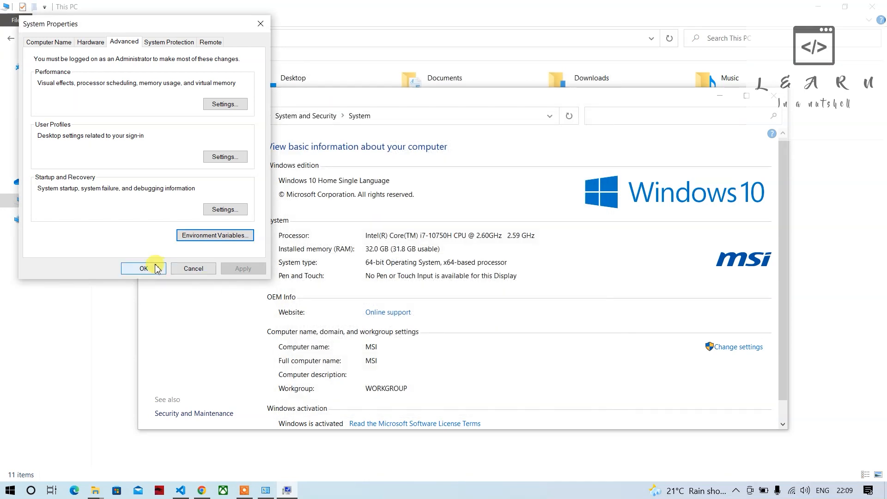
click(143, 268)
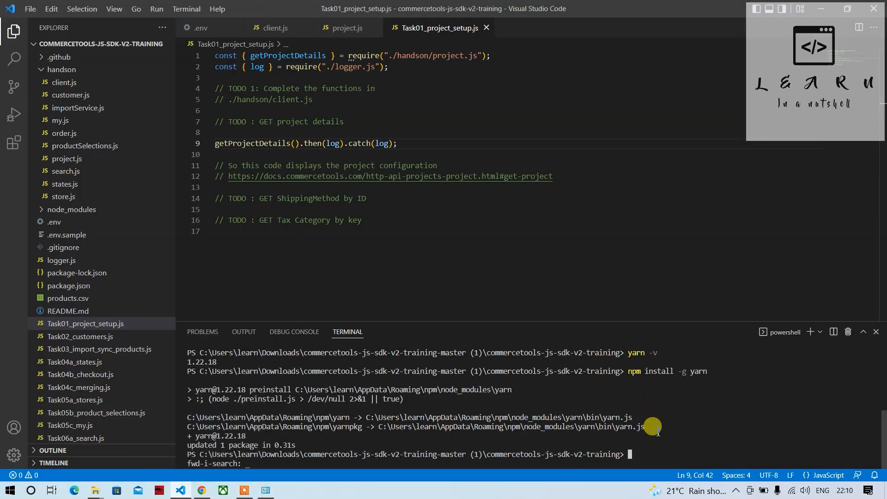
Stop the terminal command, relaunch VS Code, then switch to File Explorer.
key(ctrl+c)
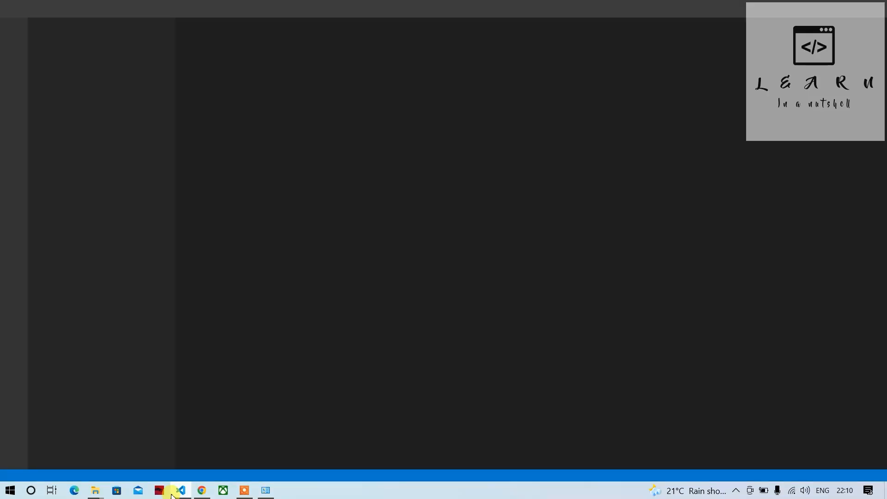
click(180, 490)
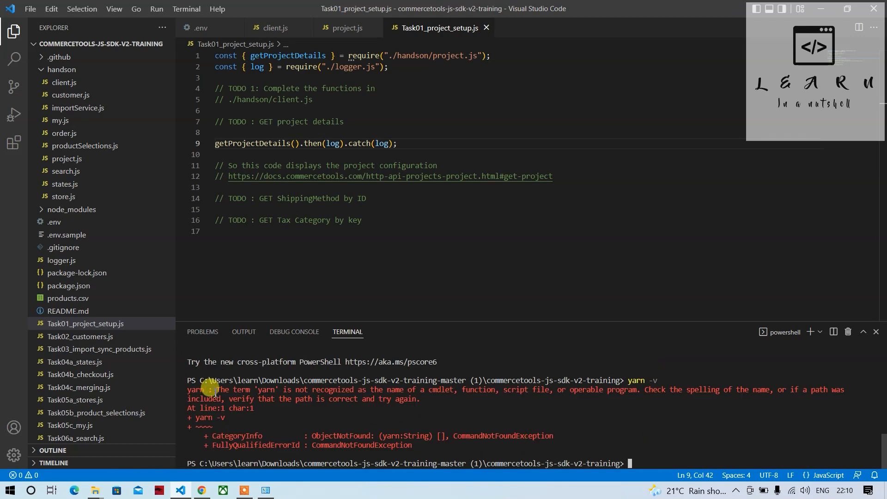
mouse_move(362, 404)
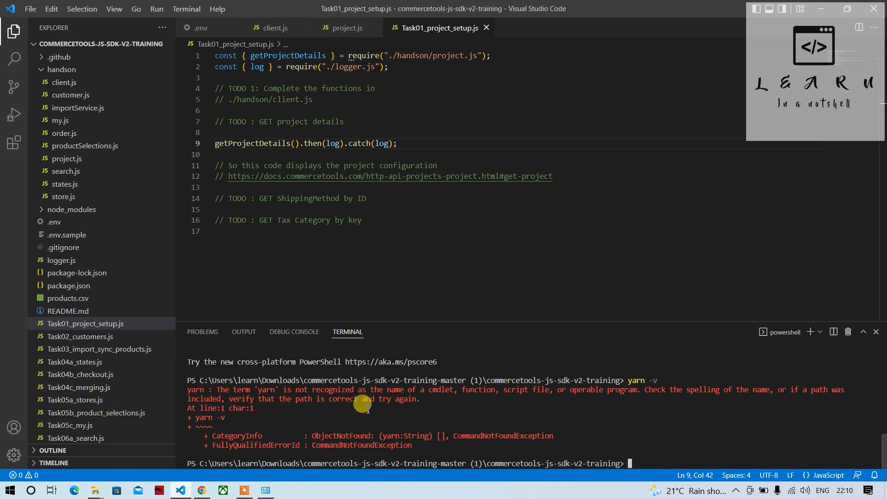
mouse_move(395, 404)
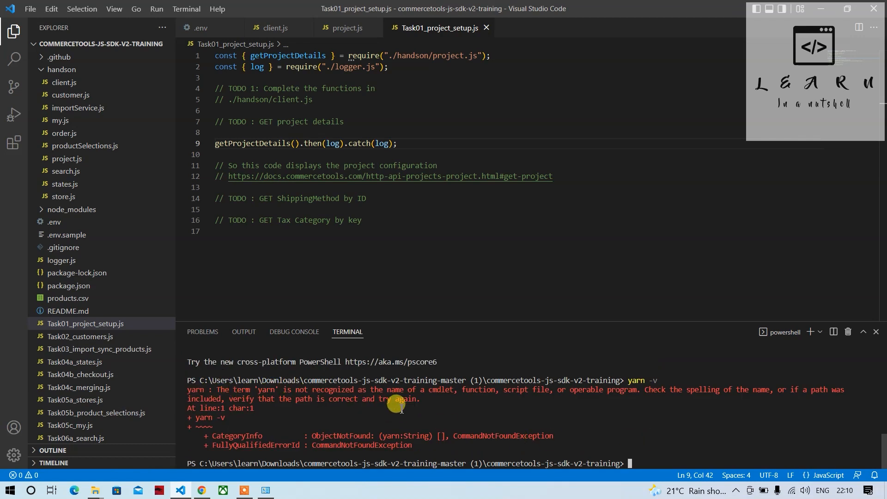
mouse_move(529, 433)
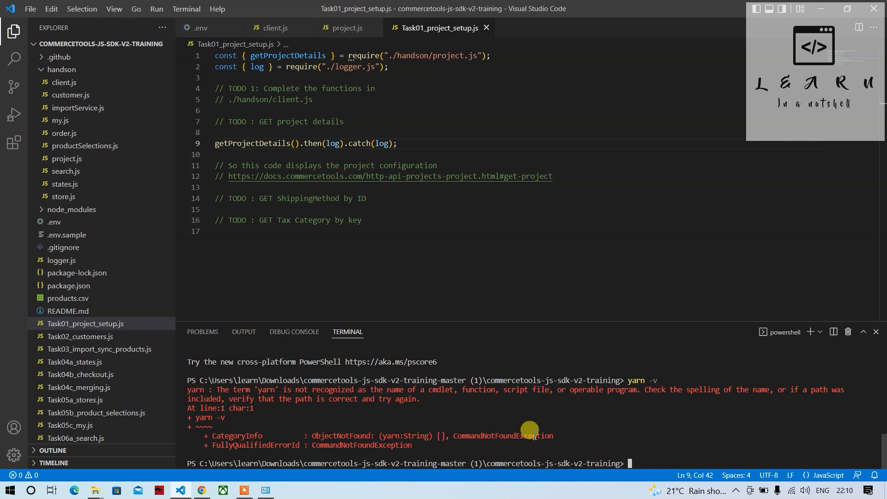
mouse_move(382, 486)
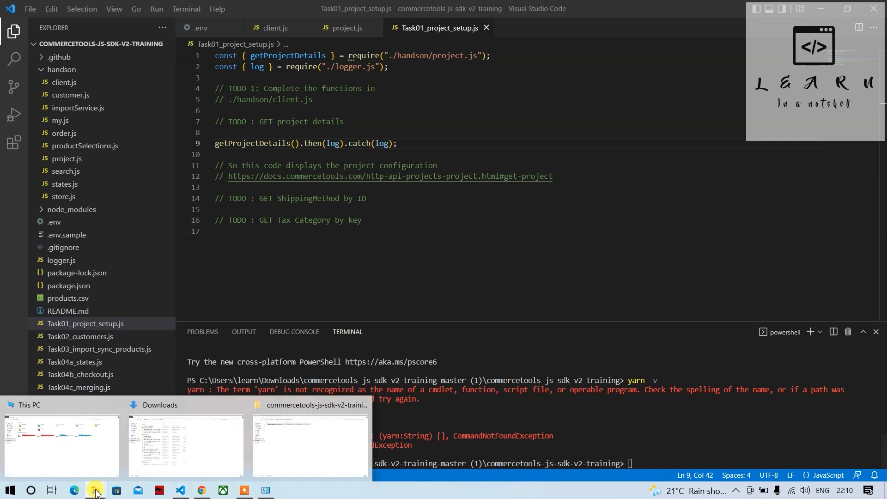
click(185, 445)
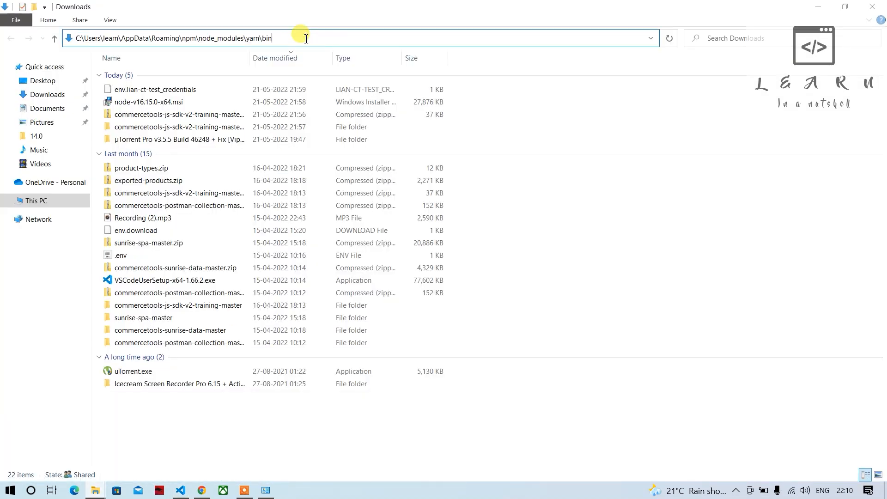
Browse from the home folder through AppData\Roaming\npm\node_modules to yarn\bin.
key(Return)
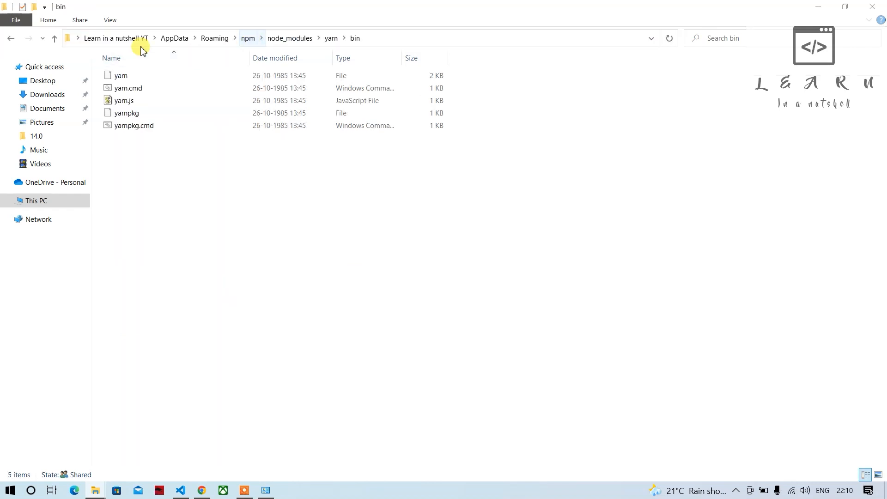
click(77, 38)
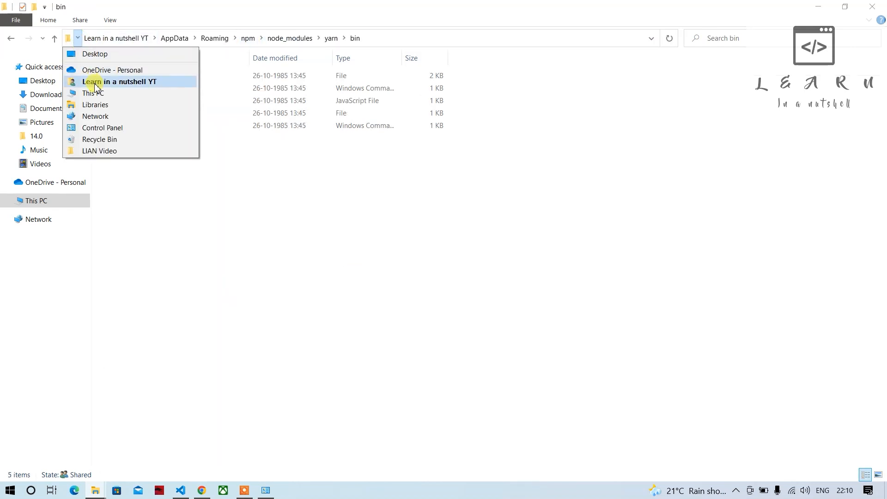
click(174, 37)
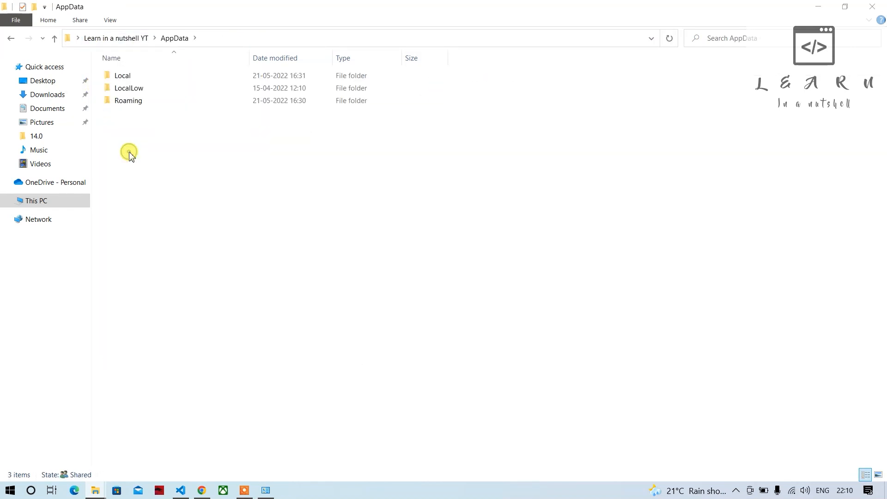
click(128, 100)
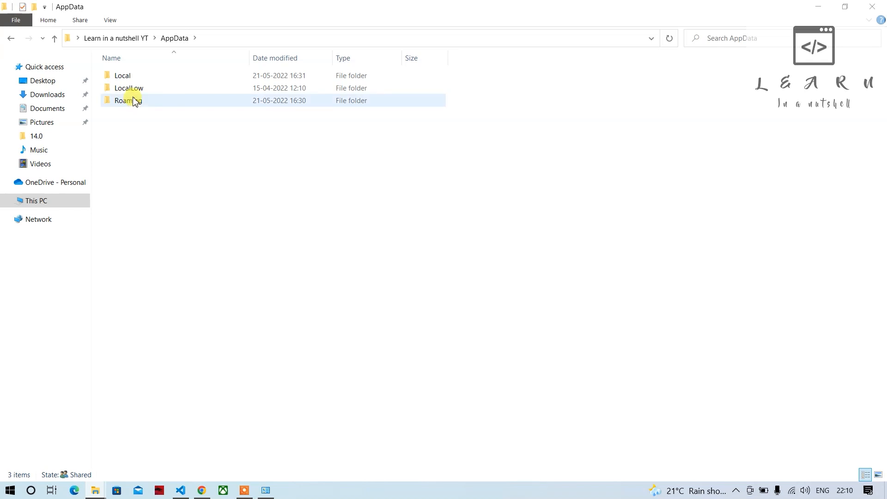
click(128, 101)
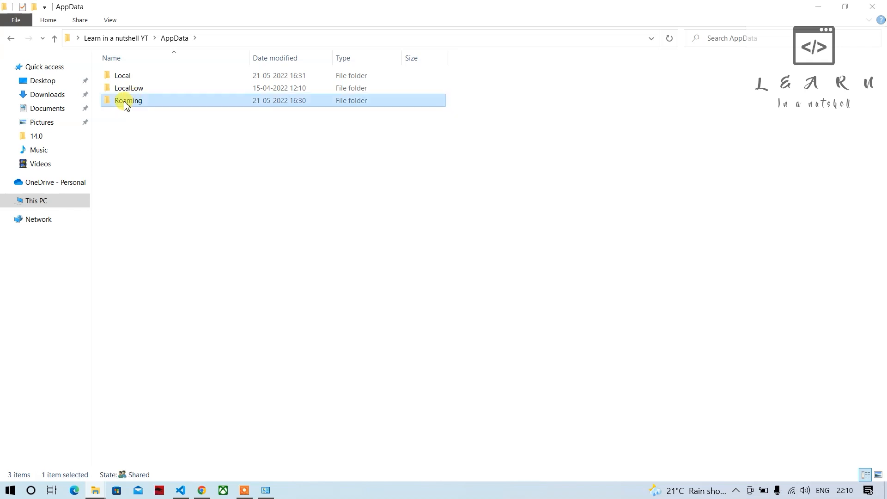
double_click(126, 100)
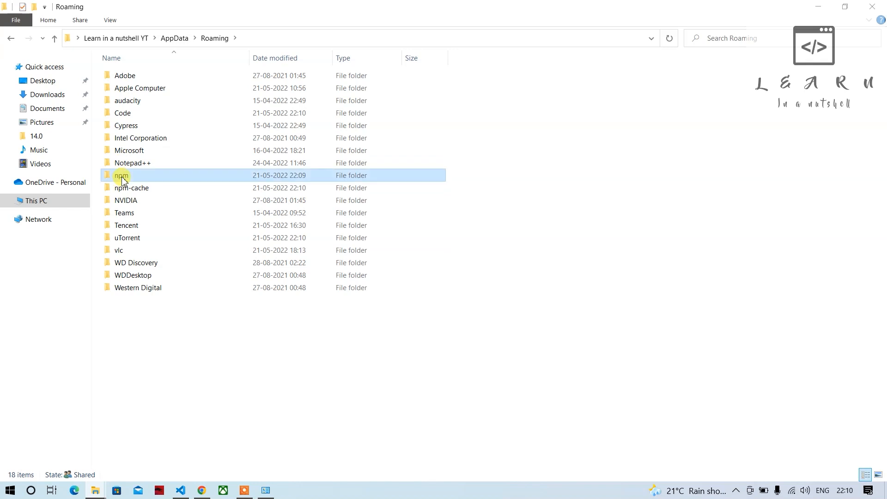
double_click(121, 175)
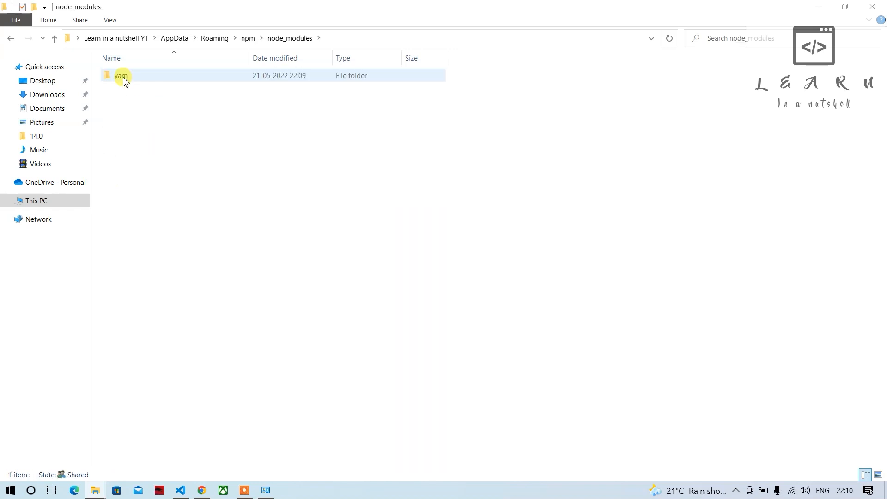
double_click(122, 75)
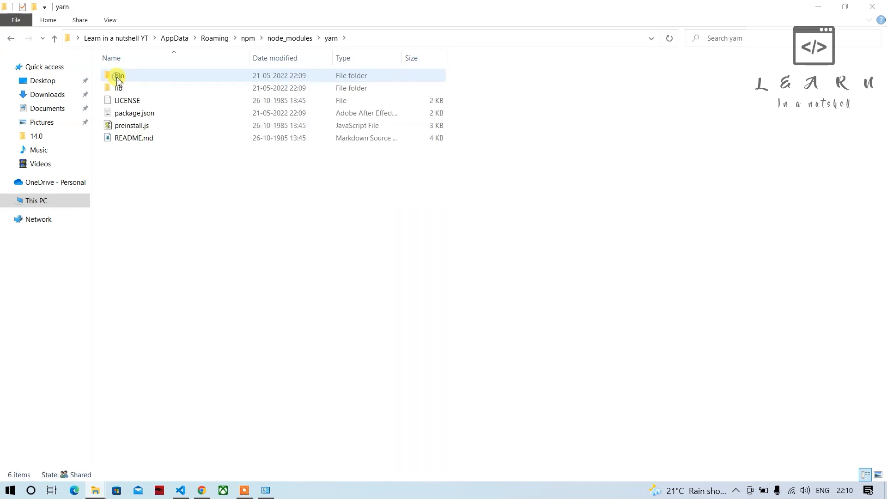
double_click(119, 75)
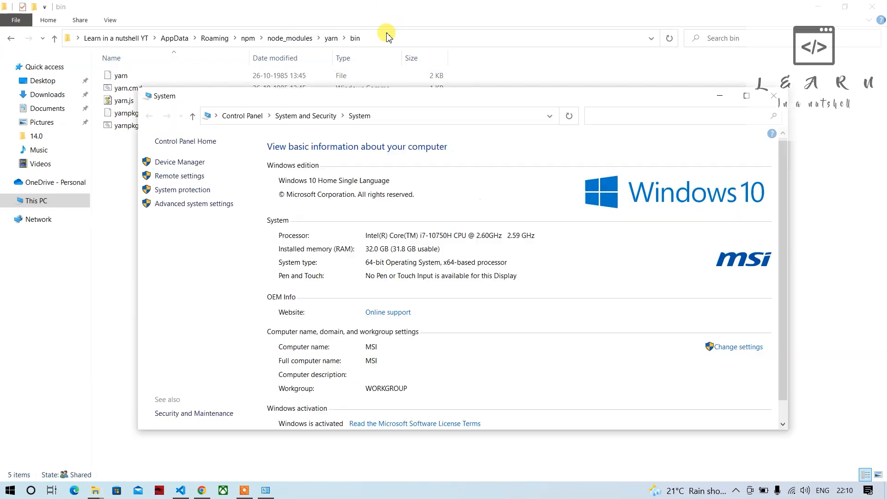
mouse_move(201, 299)
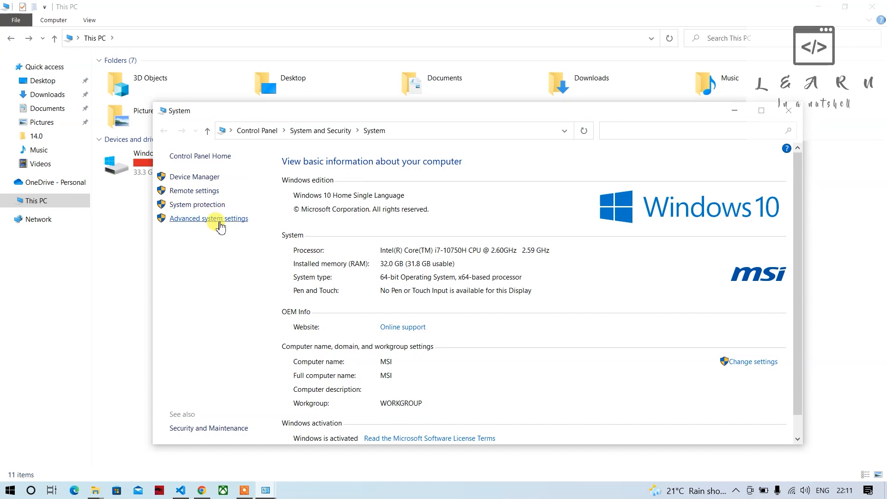
Add C:\Users\learn\AppData\Roaming\npm\node_modules\yarn\bin to the system Path and save.
click(208, 219)
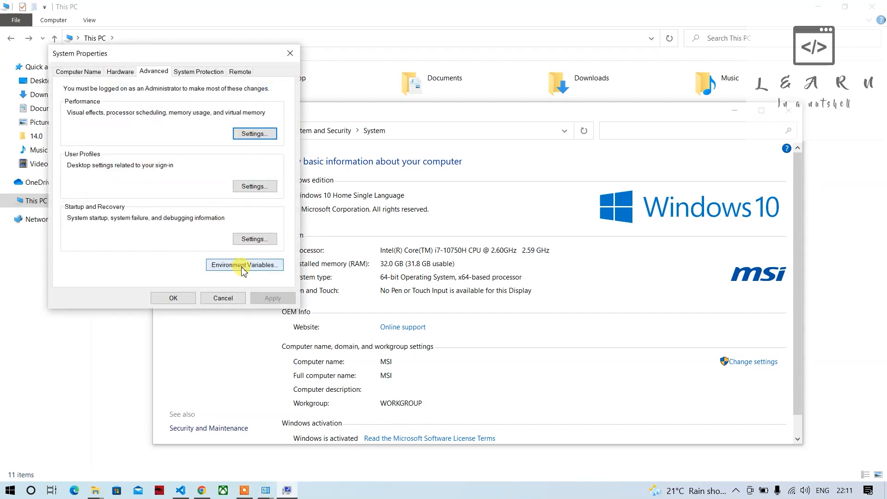
click(244, 264)
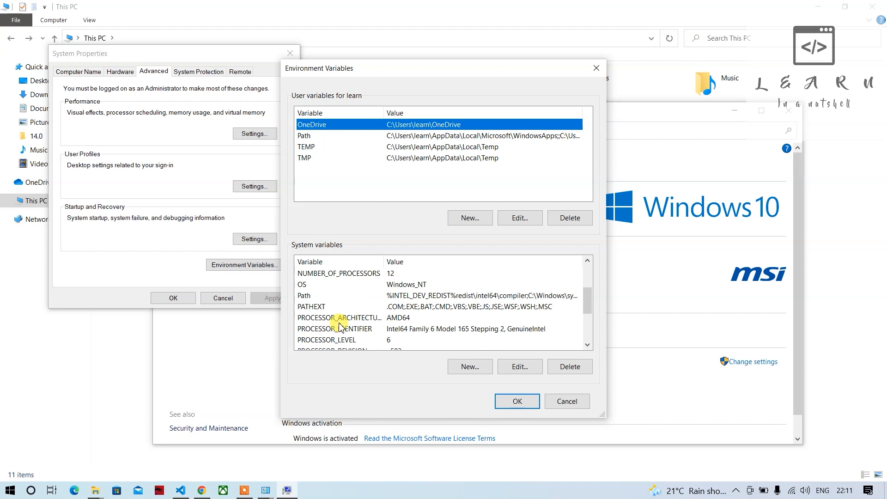
click(519, 366)
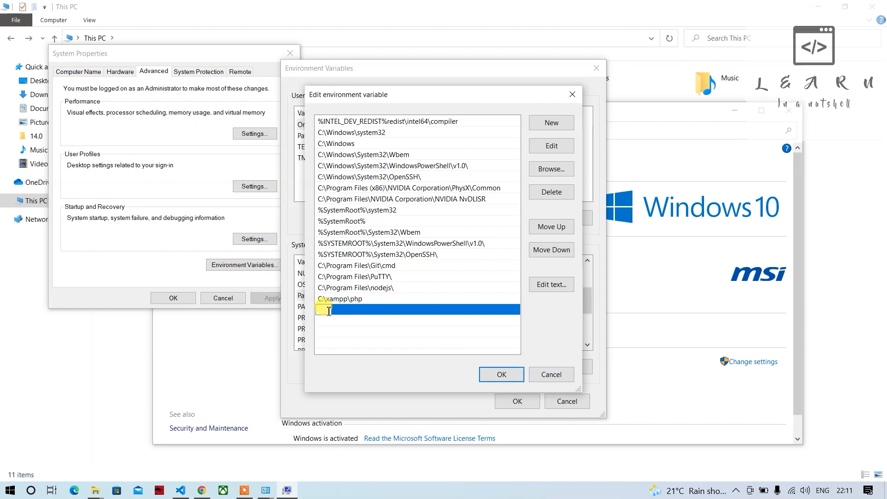
text(C:\Users\learn\AppData\Roaming\npm\node_modules\yarn\bin)
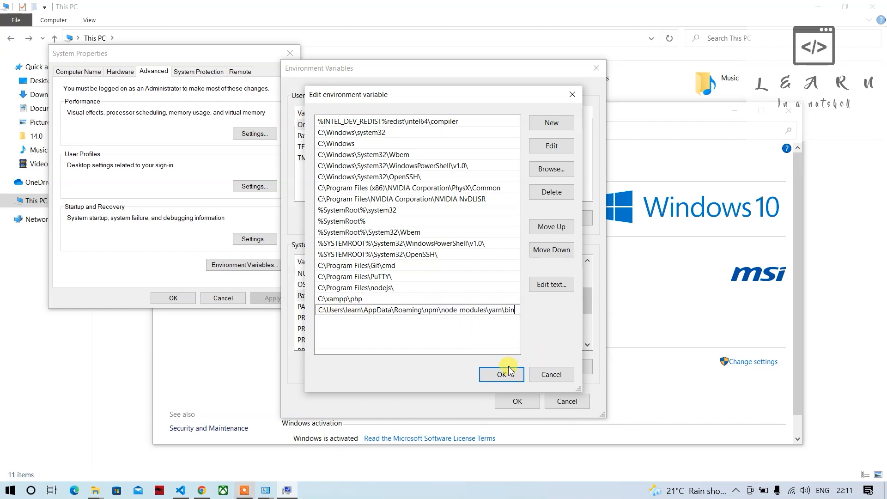
click(501, 374)
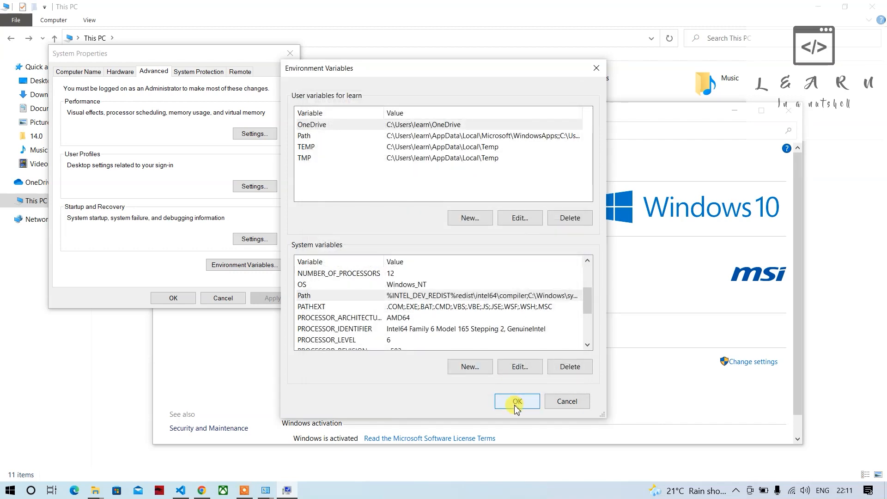
click(515, 401)
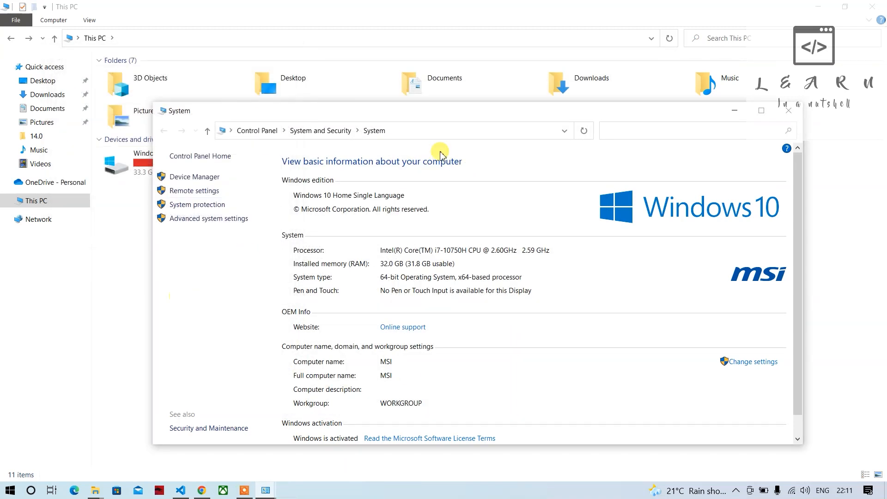
Close the System window, then close and relaunch VS Code from the taskbar.
click(788, 111)
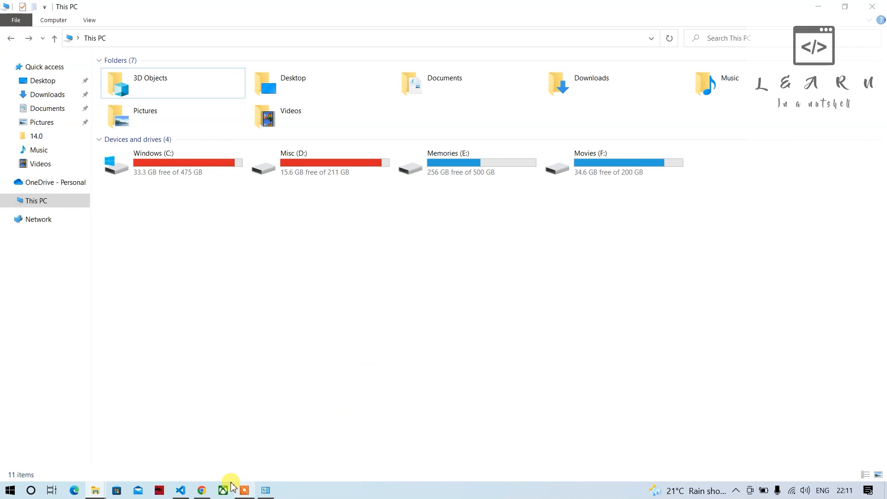
click(179, 490)
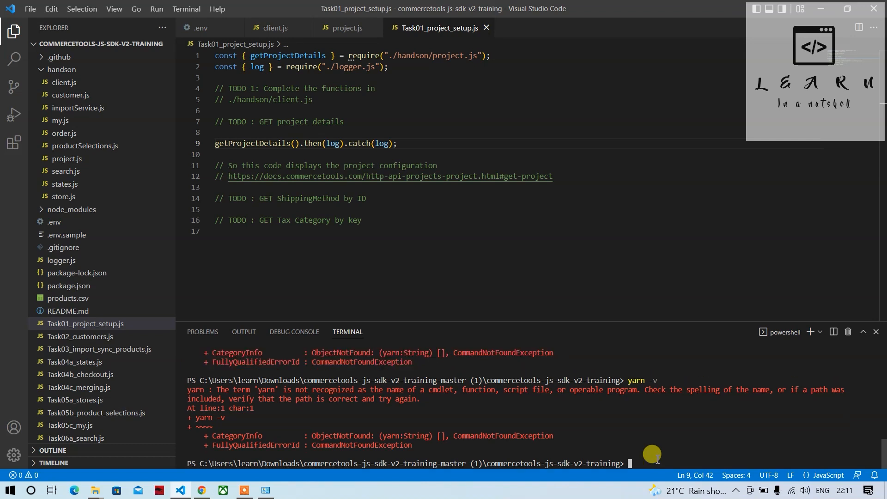
right_click(182, 488)
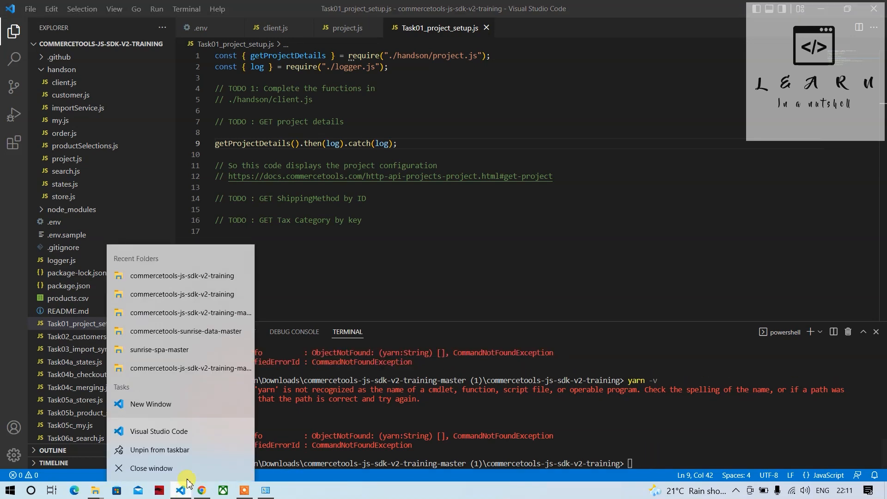
click(95, 489)
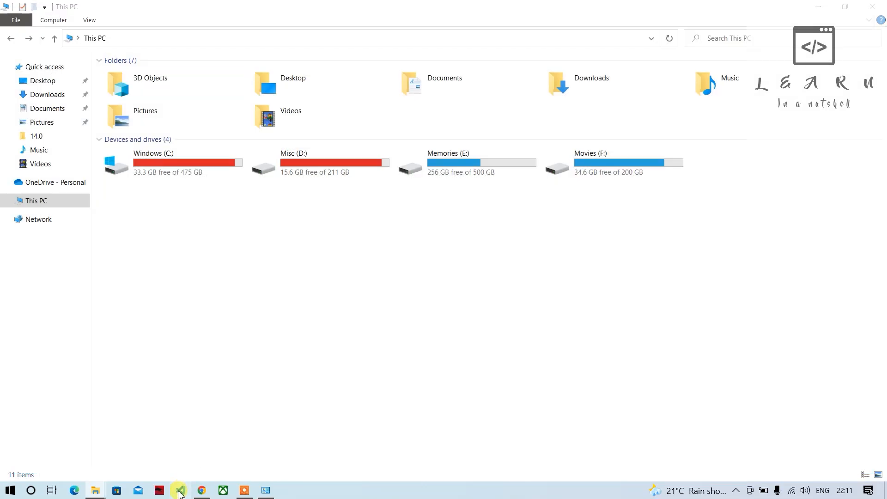
click(180, 489)
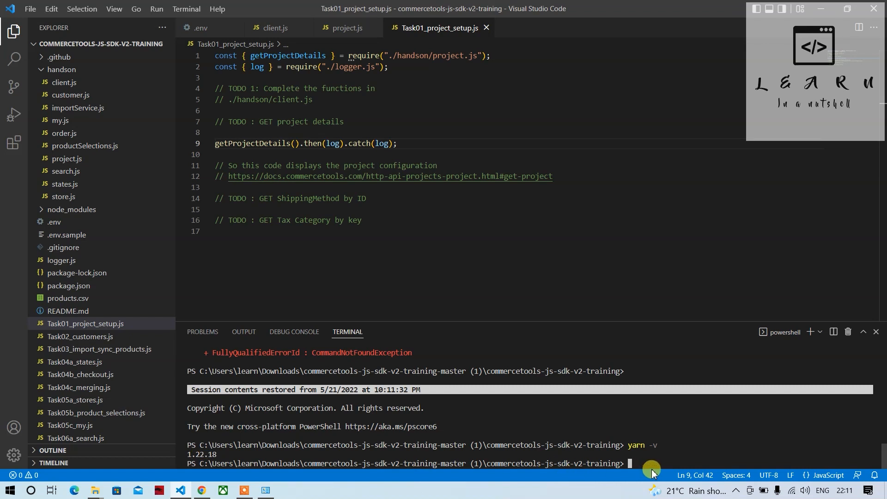
mouse_move(439, 28)
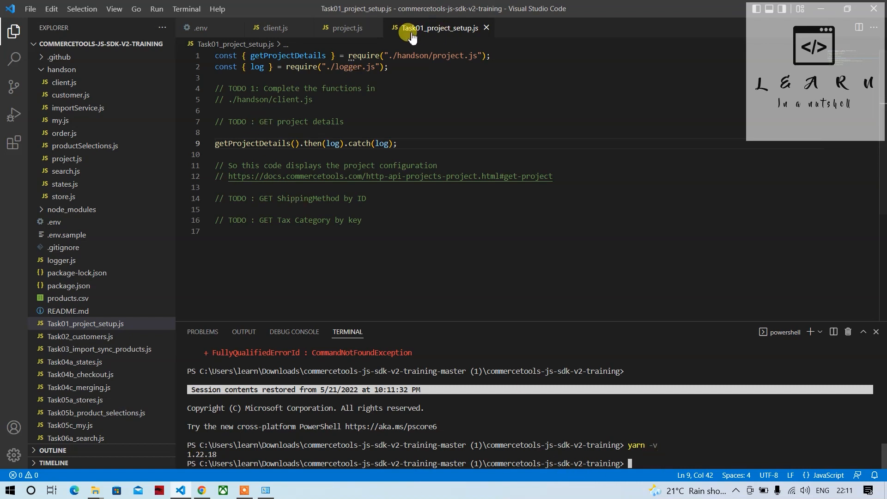